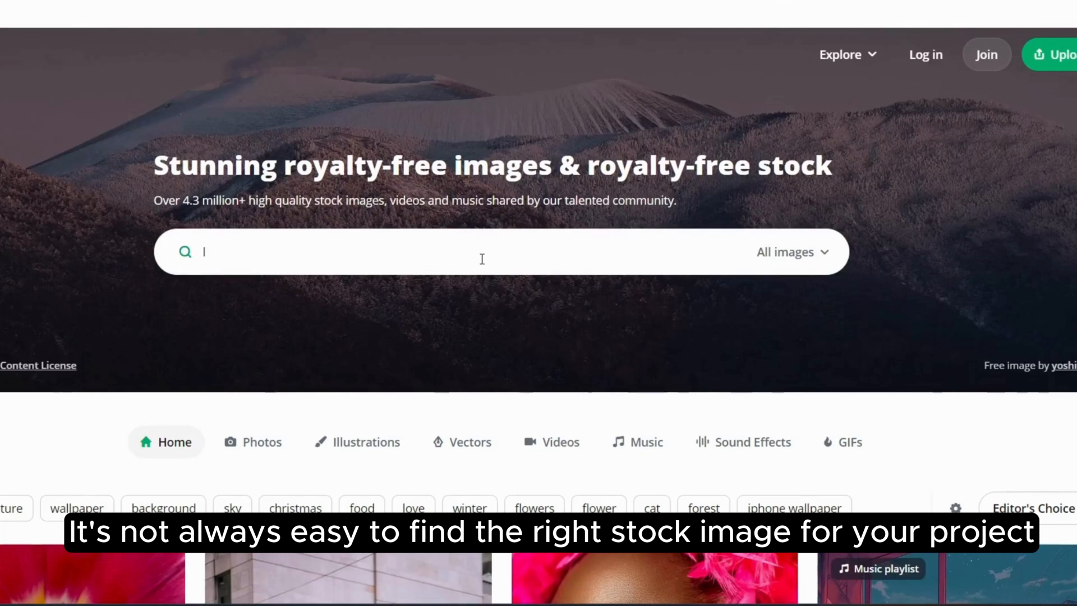
# - Search Pixabay for 'lion' and scroll through the photo results
pyautogui.write('lion')
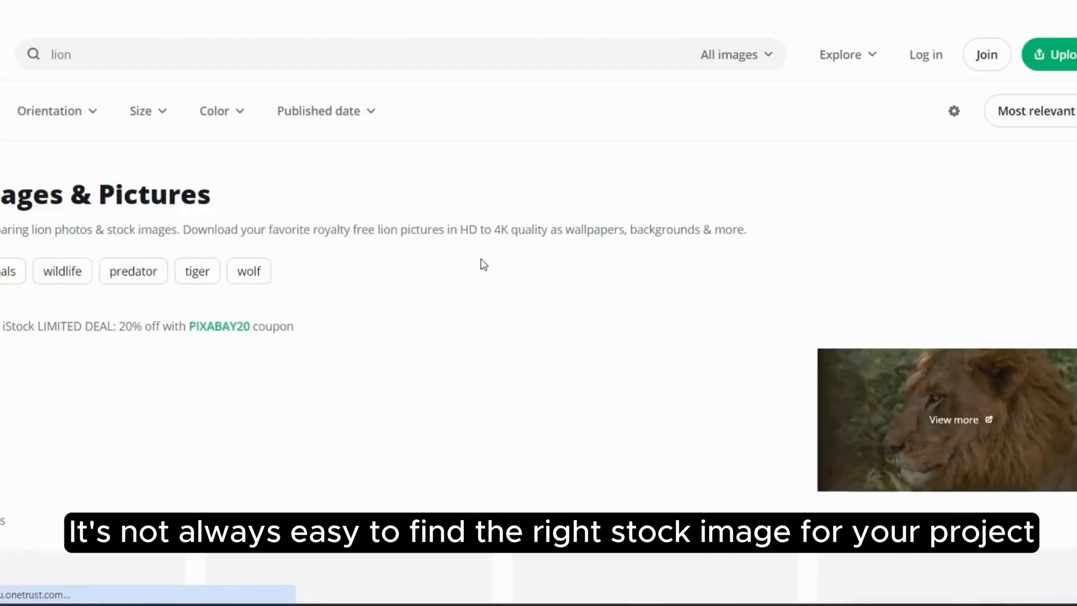
pyautogui.scroll(-3)
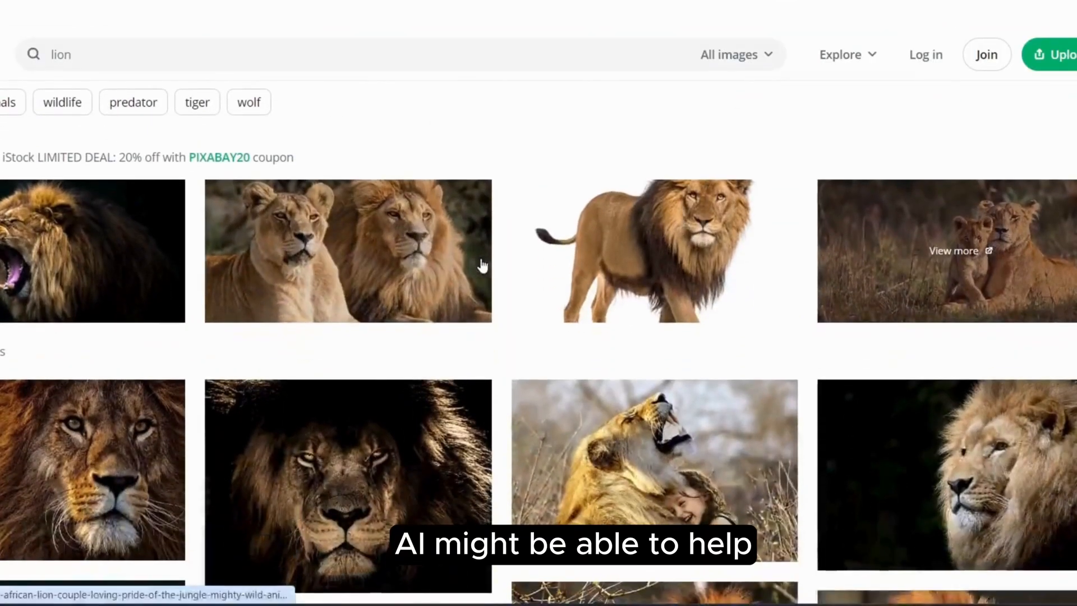
pyautogui.scroll(-3)
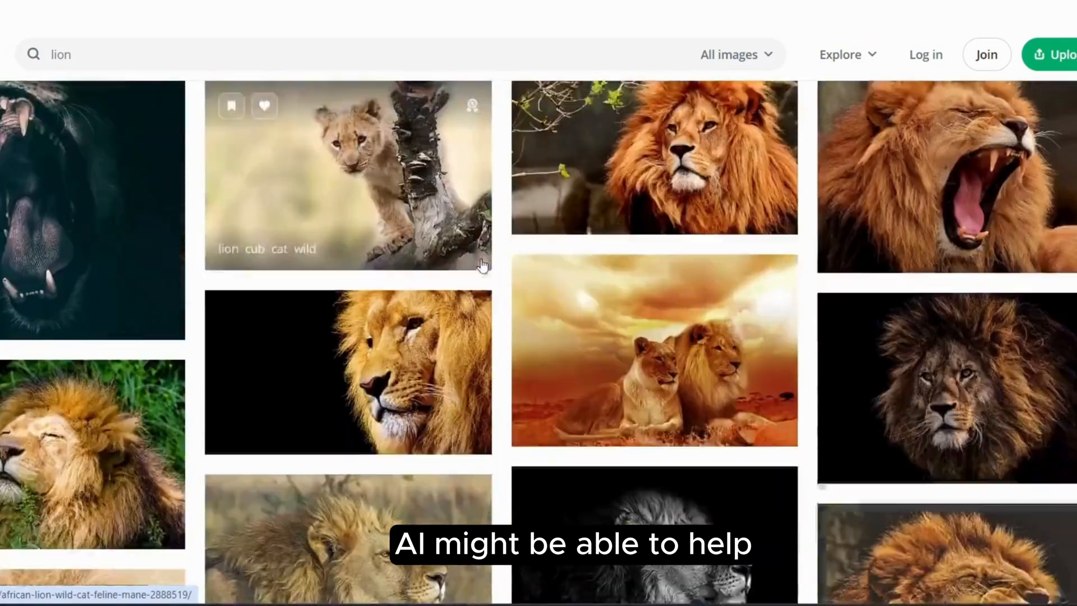
pyautogui.scroll(-3)
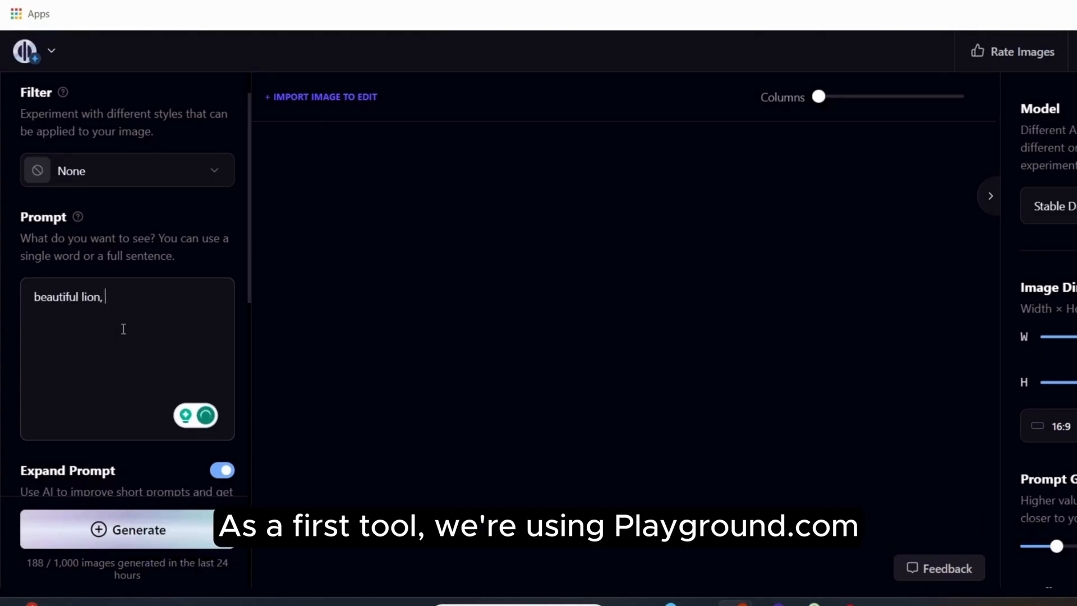
# - Generate two batches of images from 'beautiful lion, digital art, epic landscape'
pyautogui.write('digital a')
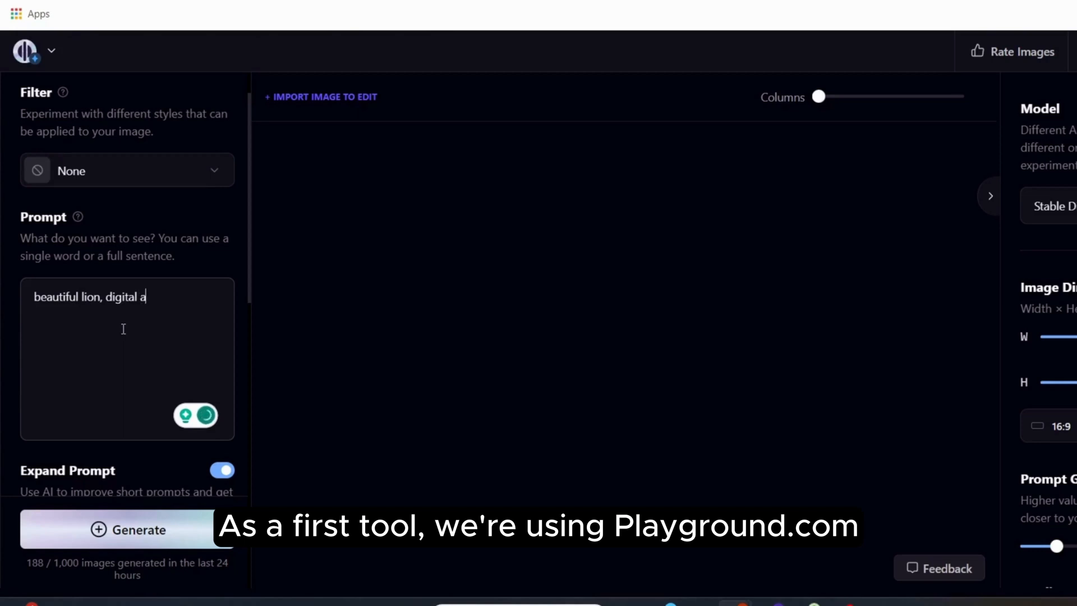
pyautogui.write('rt, epic')
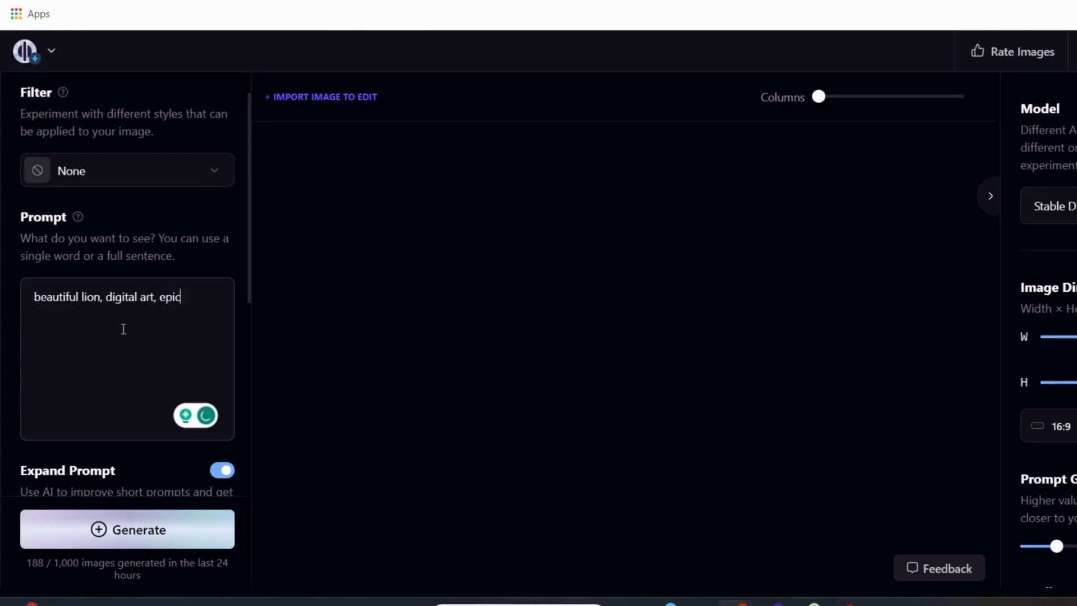
pyautogui.write('landscape')
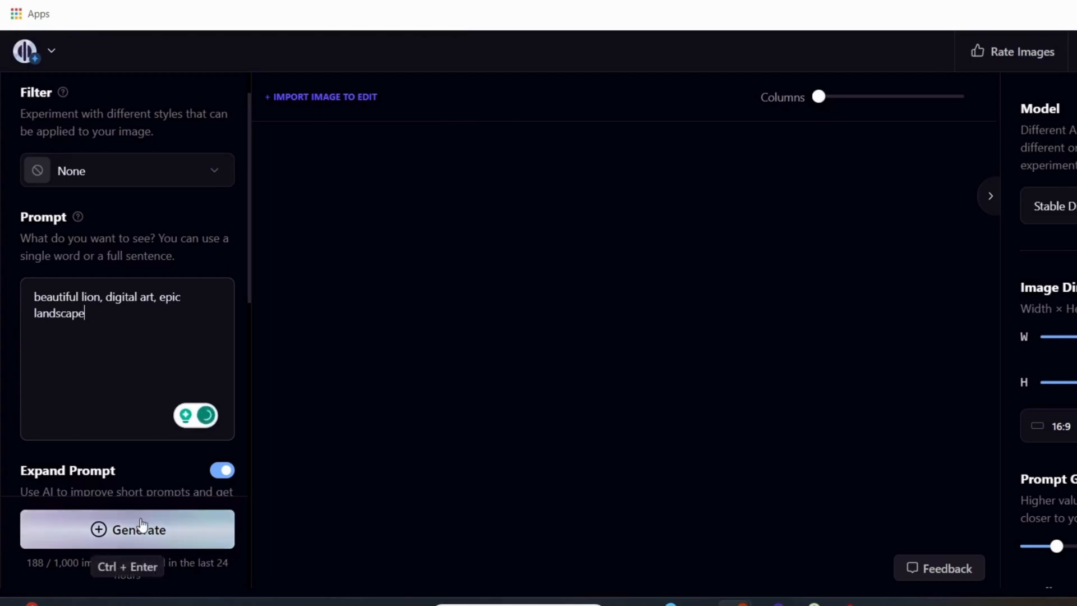
pyautogui.click(128, 529)
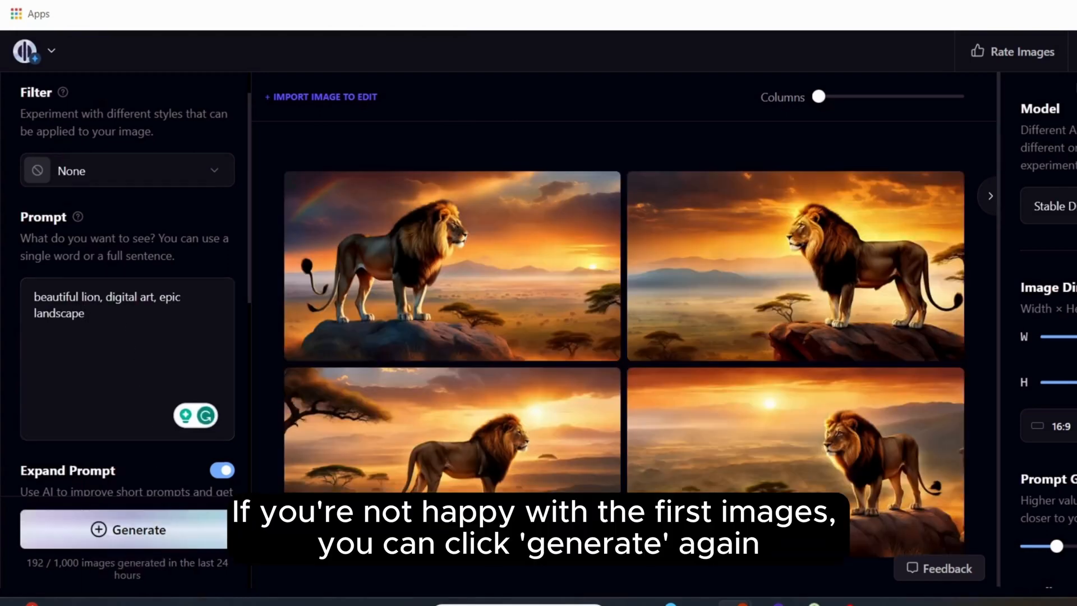
pyautogui.moveTo(145, 538)
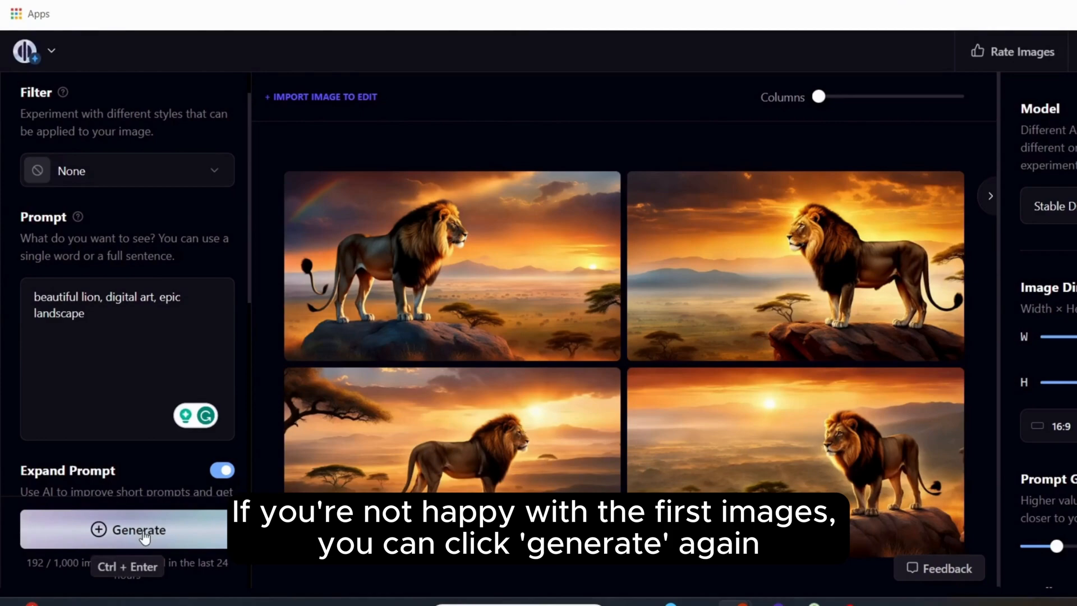
pyautogui.click(140, 530)
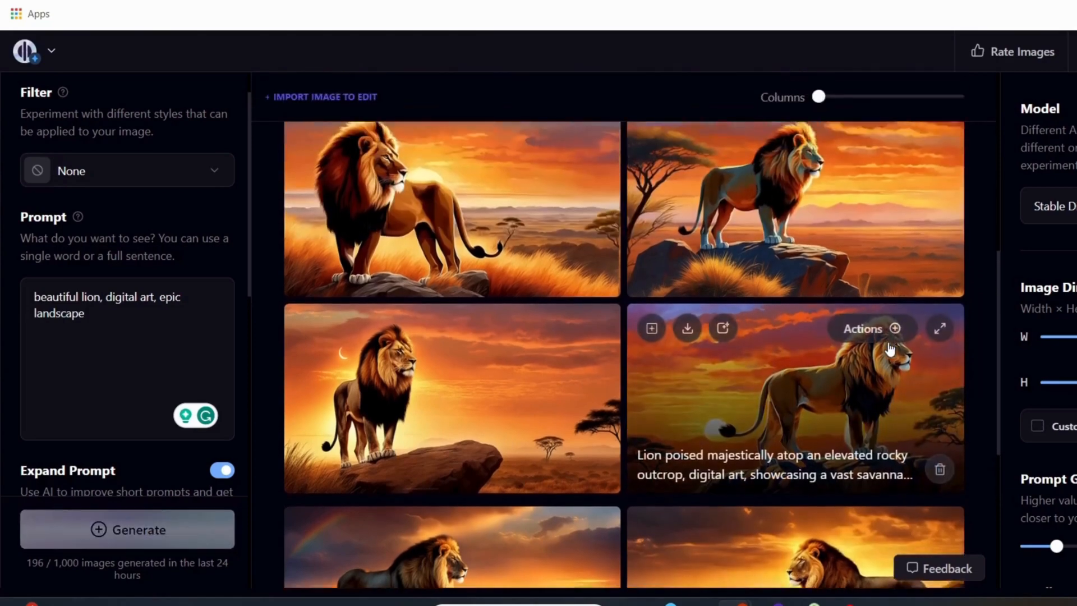
# - Create variations of the lion sunset image and lower the Image strength slider
pyautogui.click(127, 529)
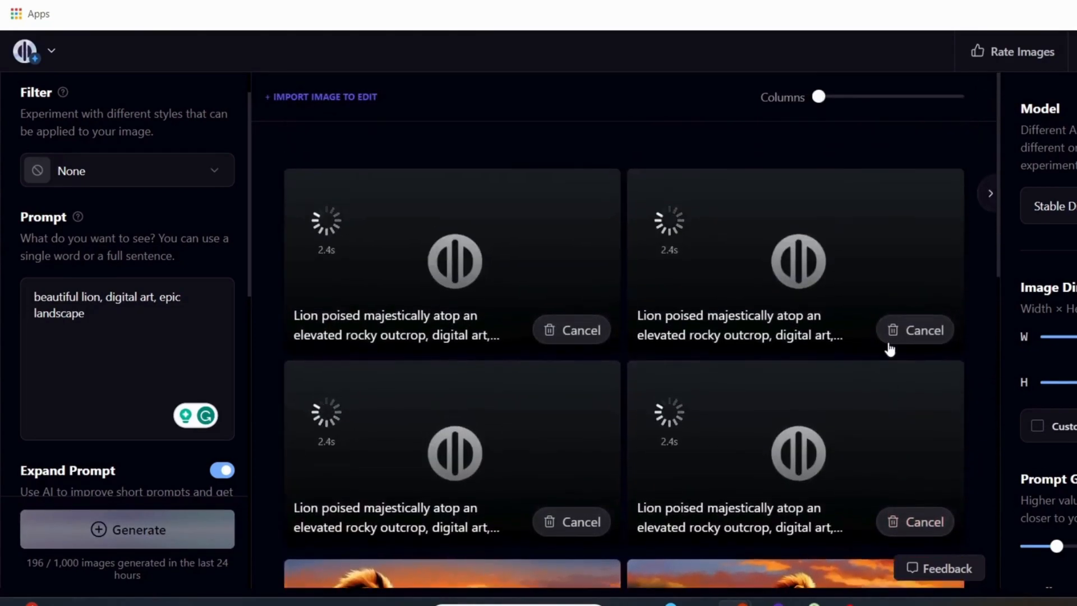
pyautogui.scroll(-3)
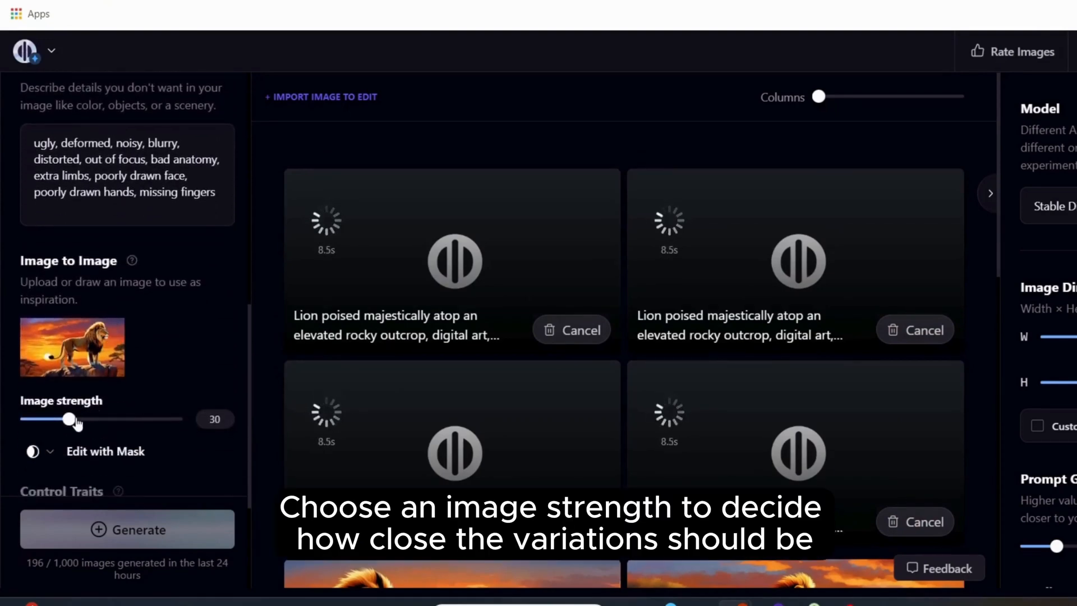
pyautogui.moveTo(67, 419); pyautogui.dragTo(46, 419)
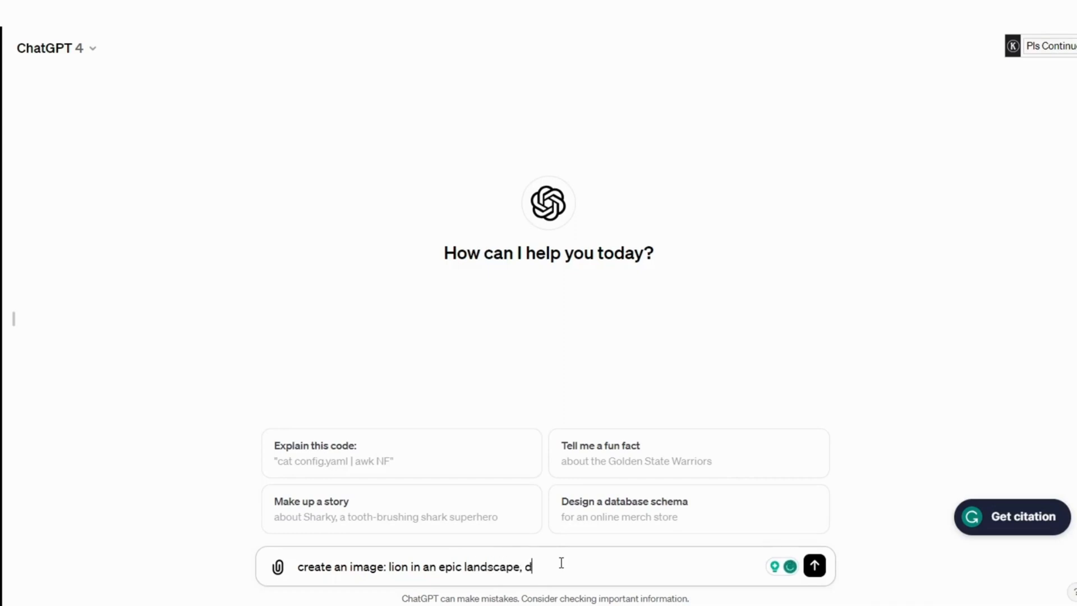
# - Ask ChatGPT to create an image of a lion in an epic landscape, digital art
pyautogui.write('igital art')
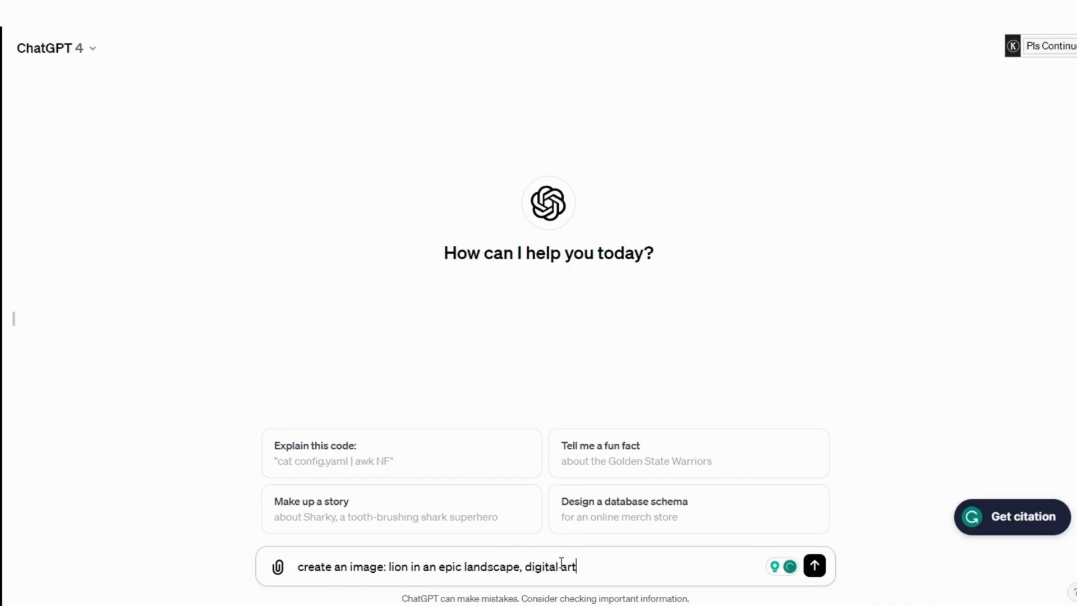
pyautogui.click(815, 567)
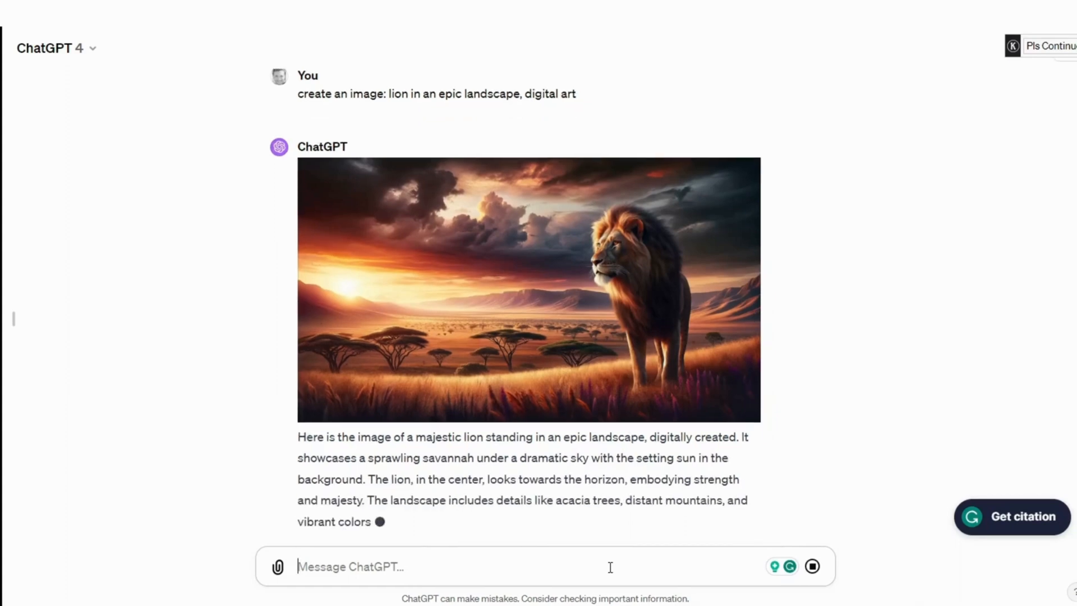
pyautogui.write('can you add another lion to the i')
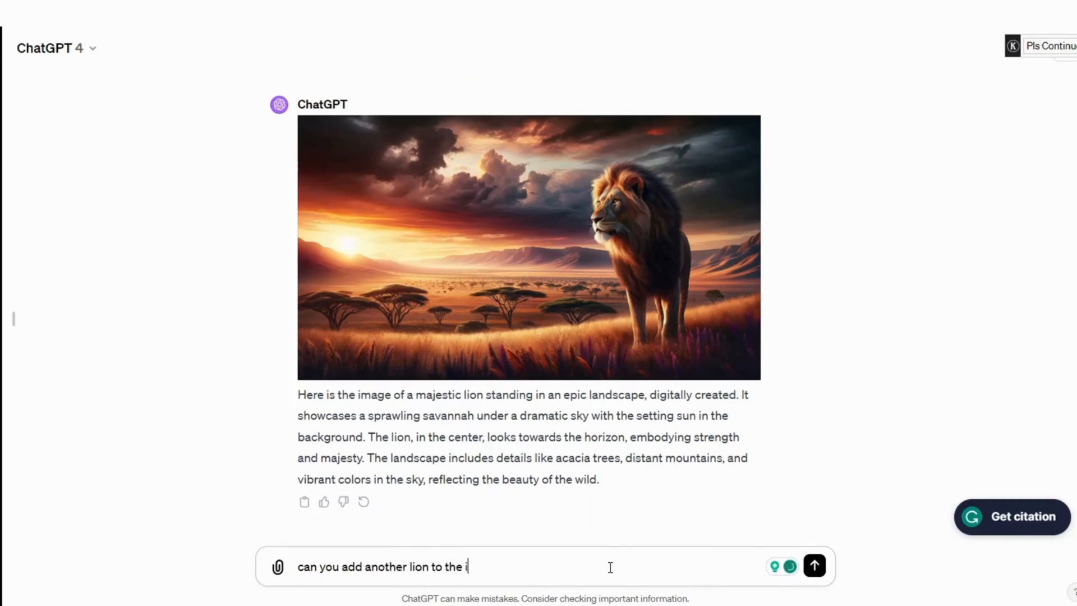
# - Send ChatGPT the request 'can you add another lion to the image?'
pyautogui.click(814, 567)
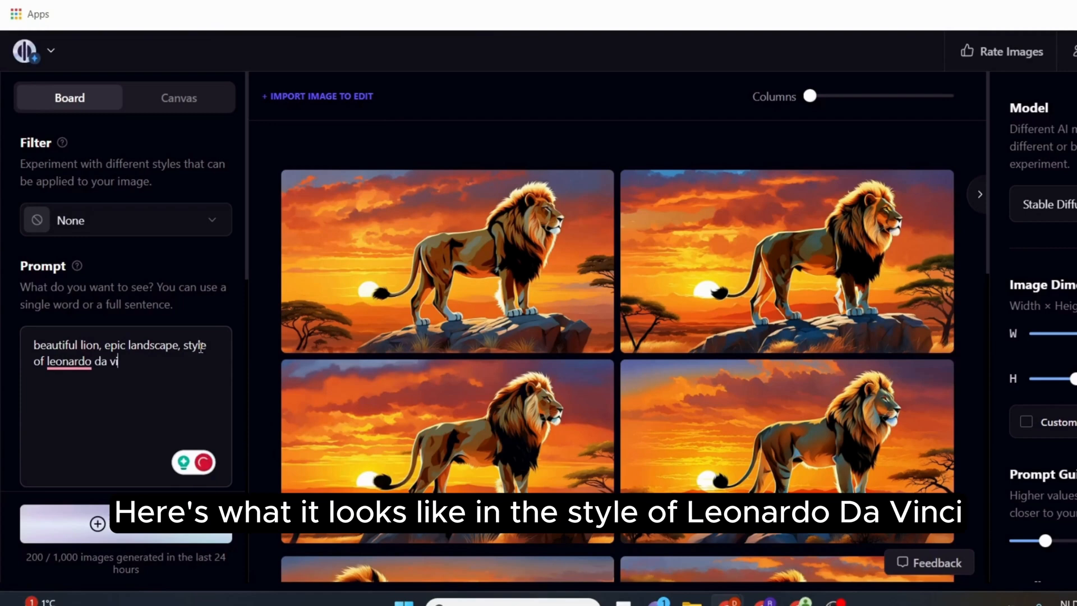
# - Generate images for 'beautiful lion, epic landscape, style of leonardo da vinci'
pyautogui.click(126, 524)
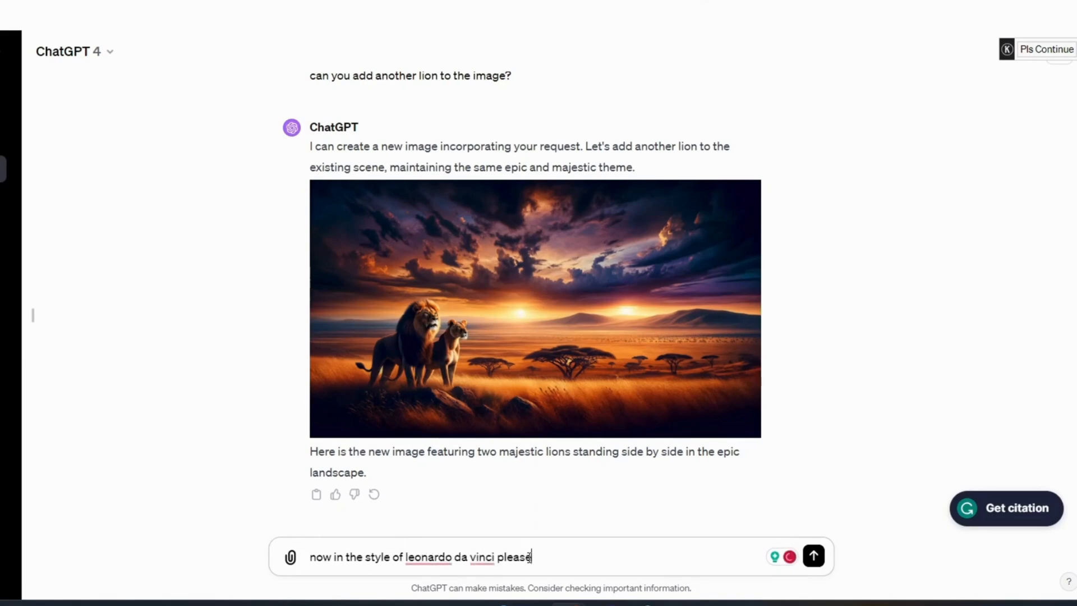
# - Send ChatGPT 'now in the style of leonardo da vinci please'
pyautogui.click(814, 556)
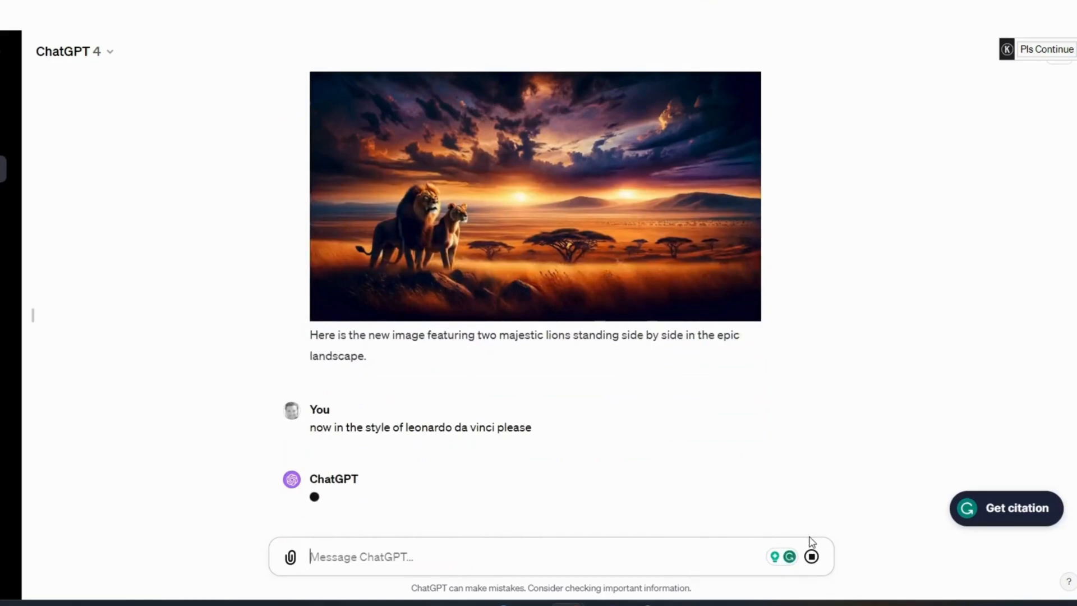